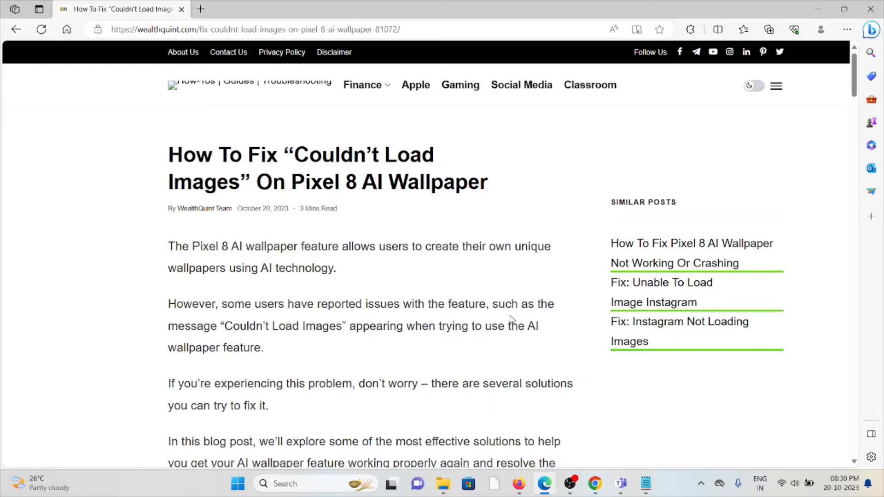
pyautogui.scroll(-3)
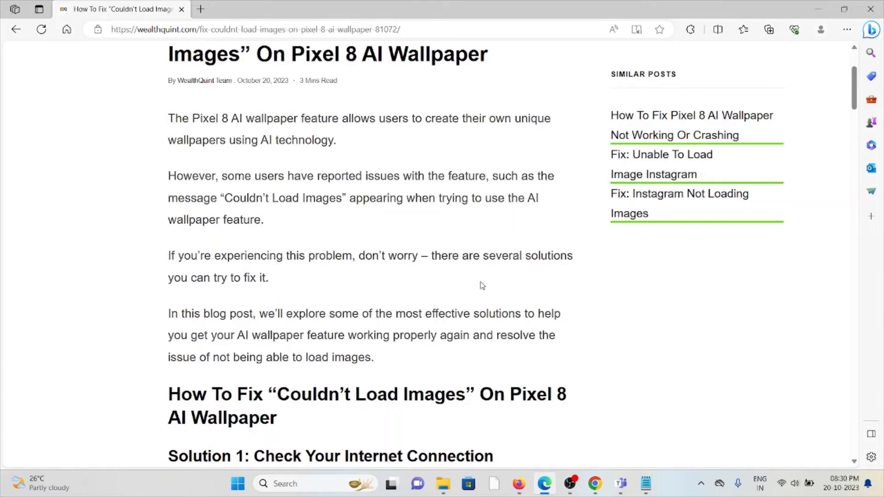
pyautogui.moveTo(416, 249)
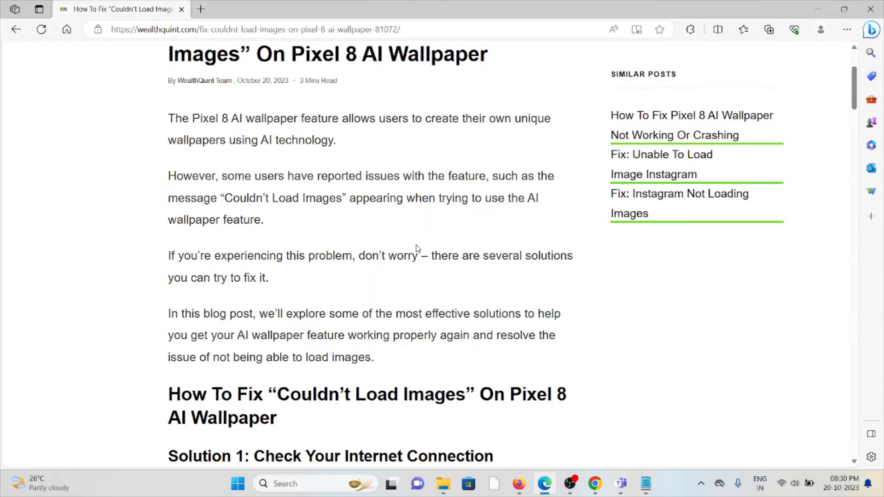
pyautogui.scroll(-3)
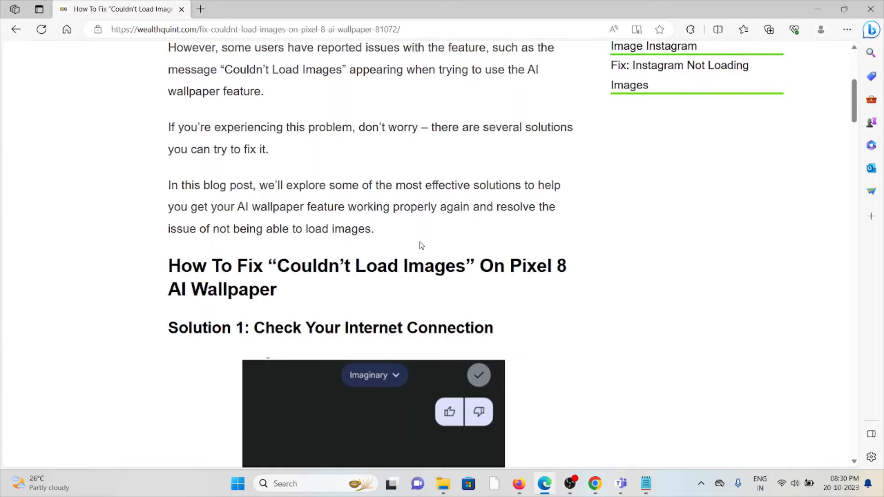
pyautogui.scroll(-3)
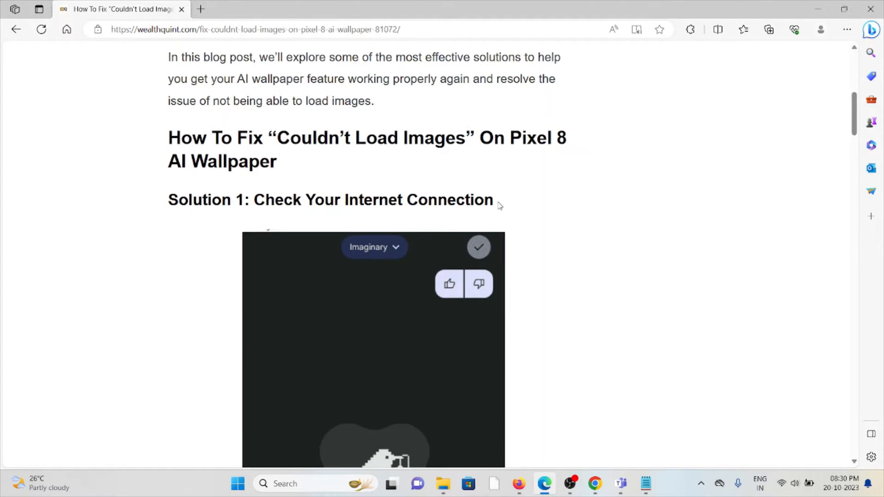
pyautogui.scroll(-3)
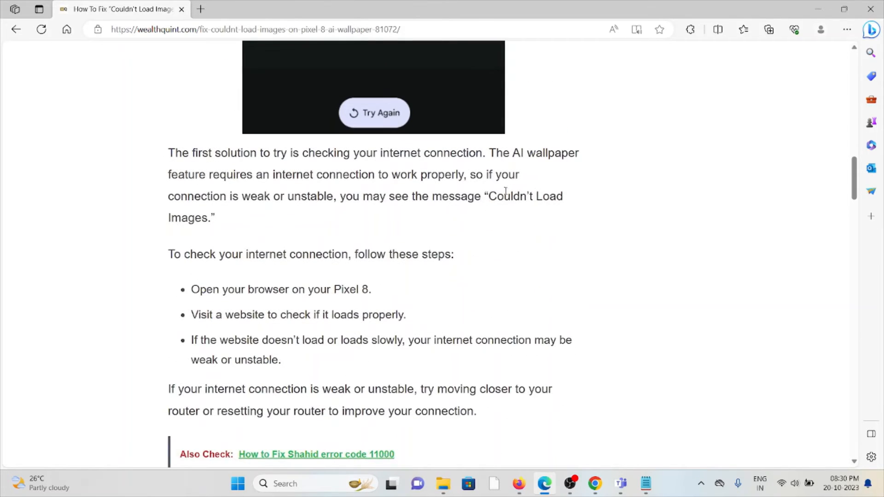
pyautogui.moveTo(491, 175)
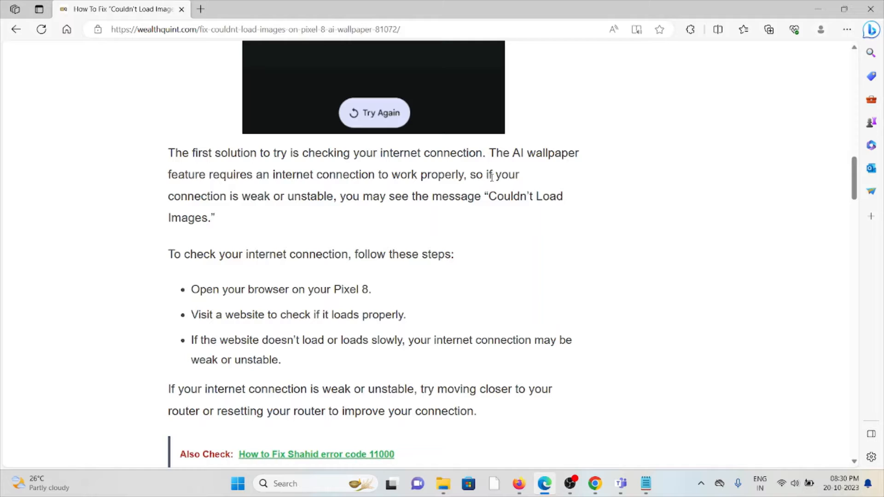
pyautogui.moveTo(487, 181)
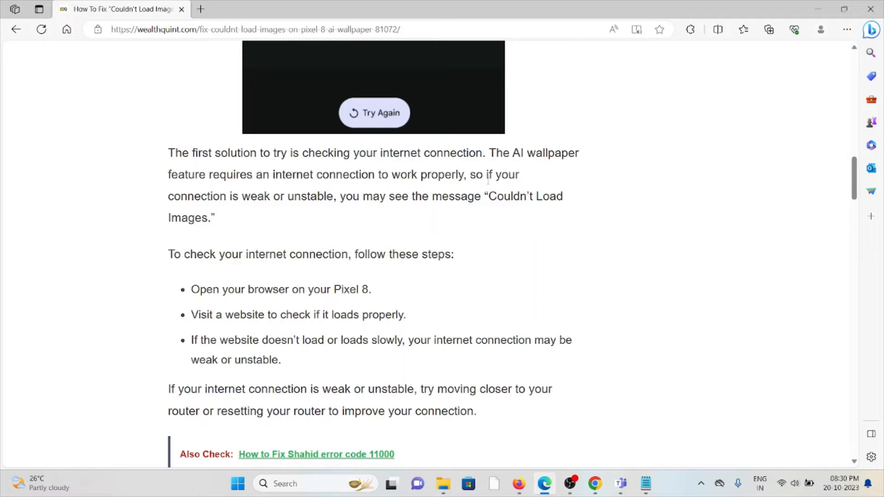
pyautogui.moveTo(486, 186)
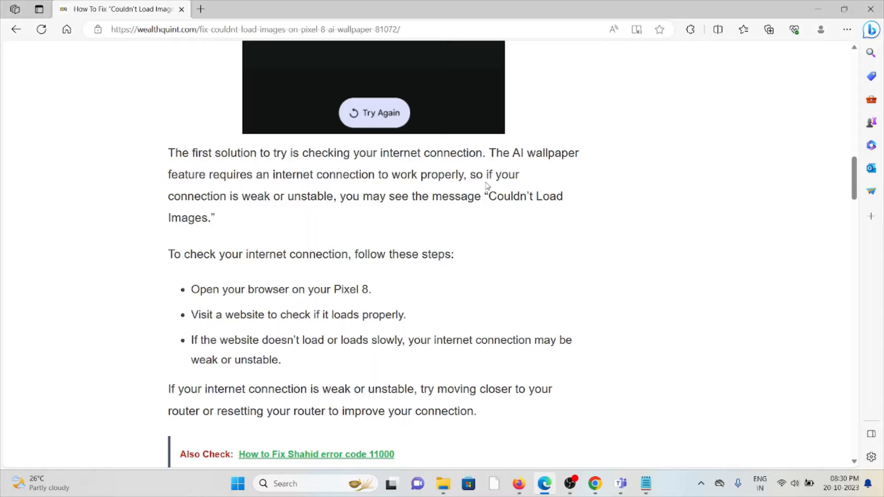
pyautogui.scroll(-3)
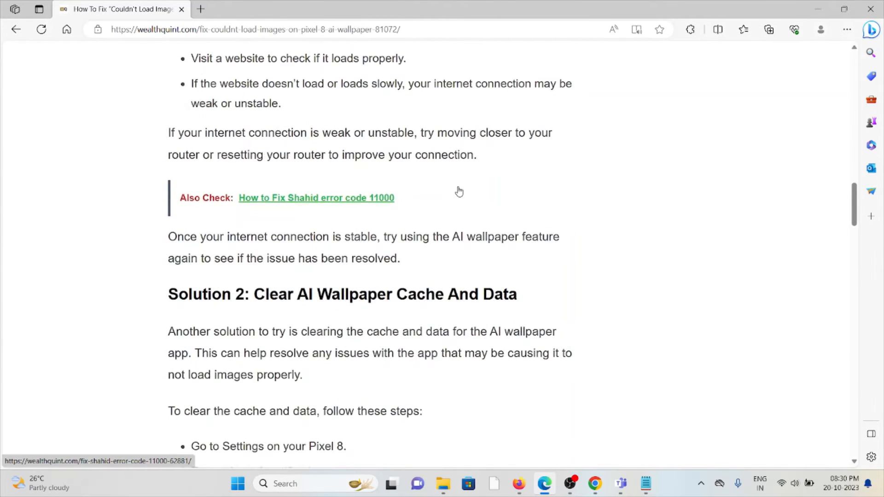
pyautogui.scroll(-3)
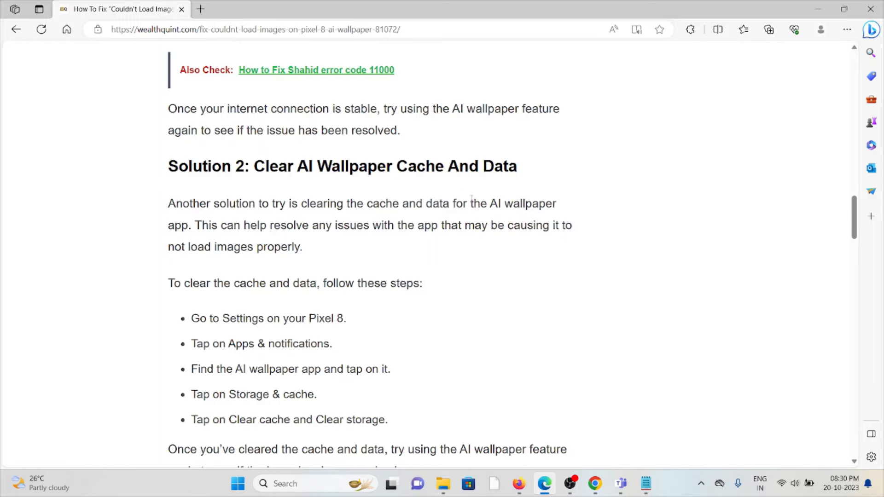
pyautogui.scroll(-3)
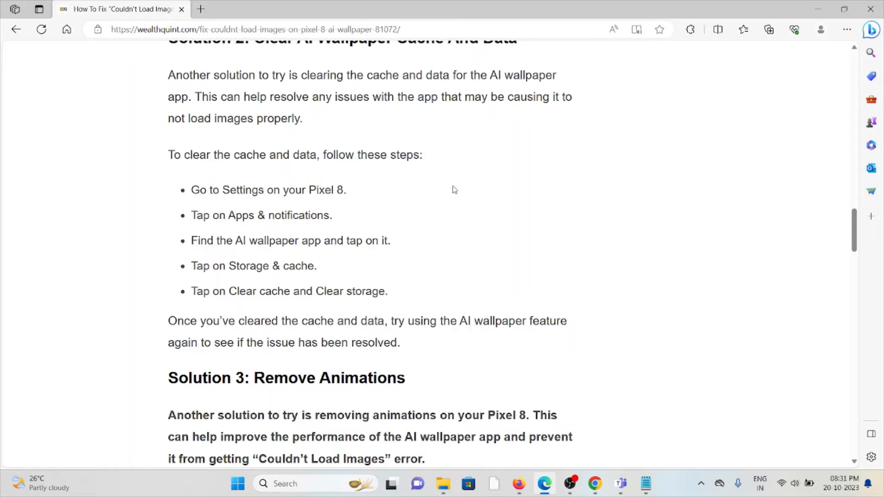
pyautogui.moveTo(447, 169)
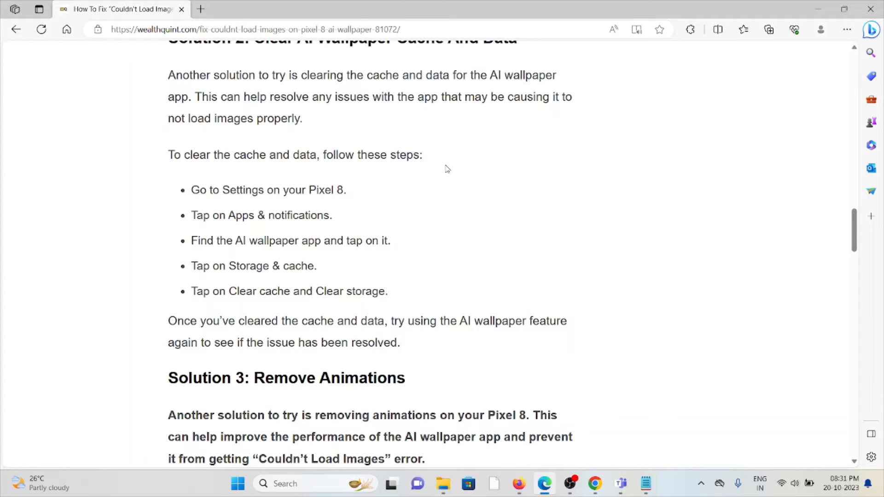
pyautogui.moveTo(396, 171)
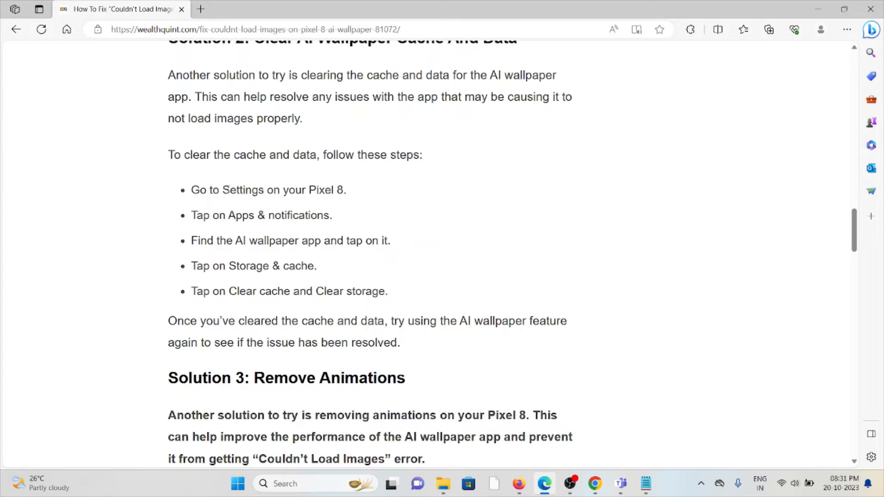
pyautogui.moveTo(229, 247)
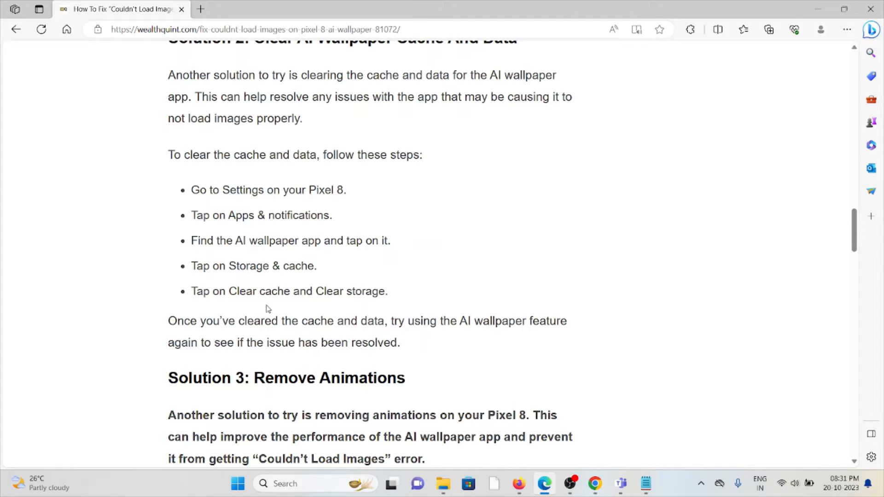
pyautogui.scroll(-3)
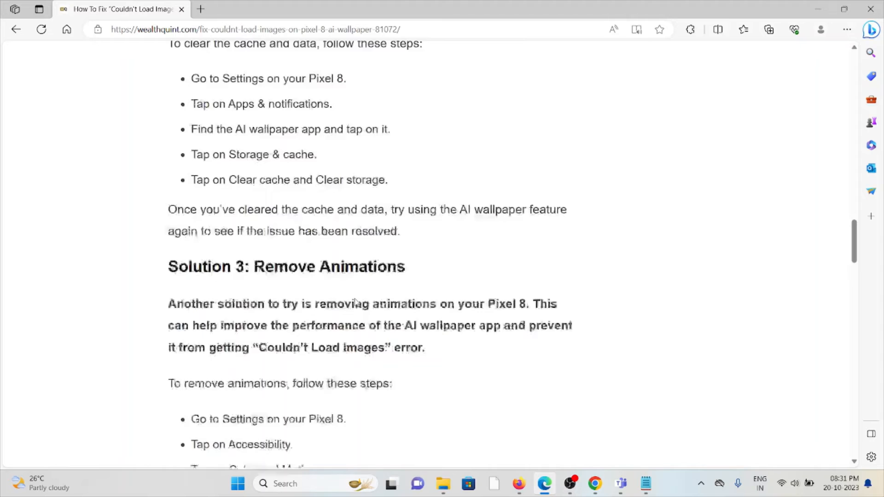
pyautogui.scroll(-3)
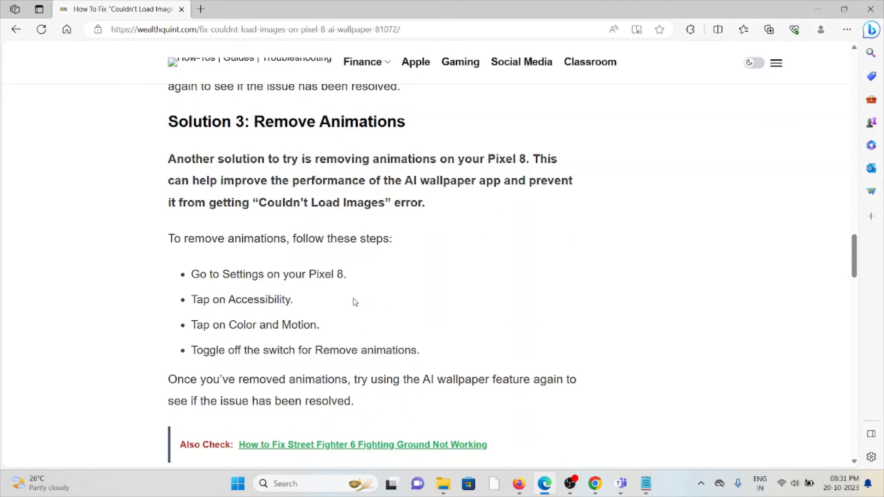
pyautogui.moveTo(371, 263)
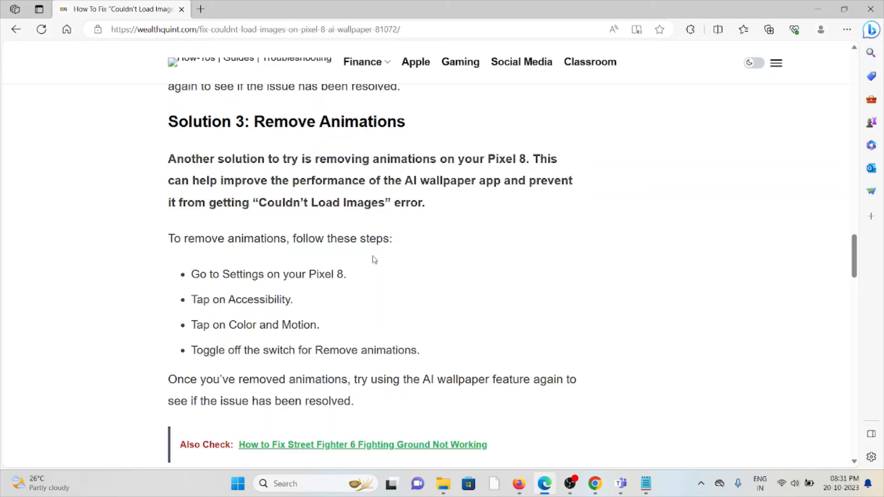
pyautogui.moveTo(370, 250)
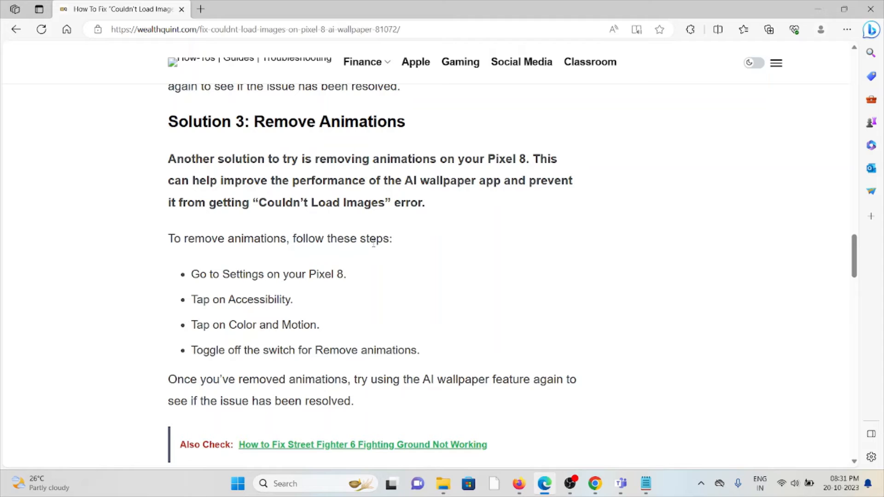
pyautogui.moveTo(260, 338)
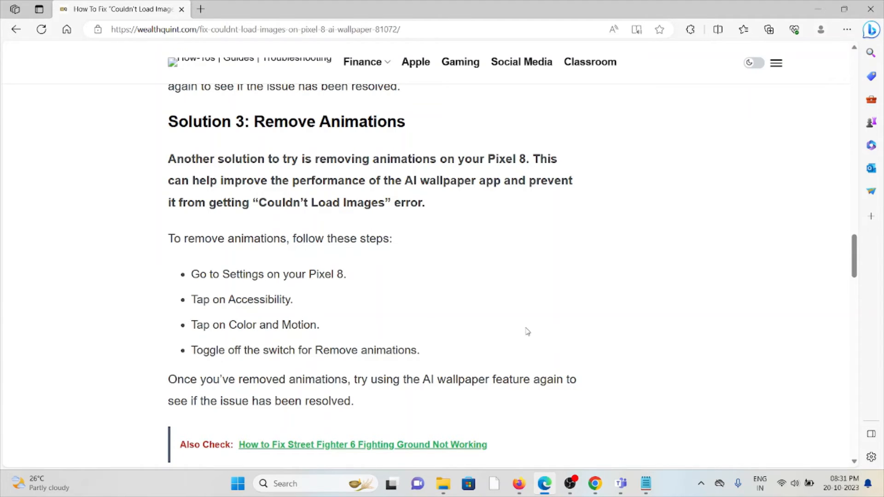
pyautogui.scroll(-3)
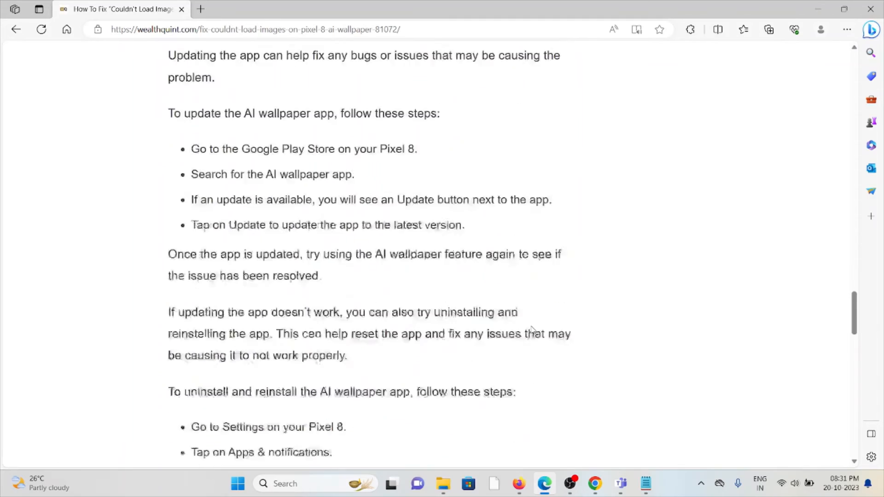
pyautogui.scroll(3)
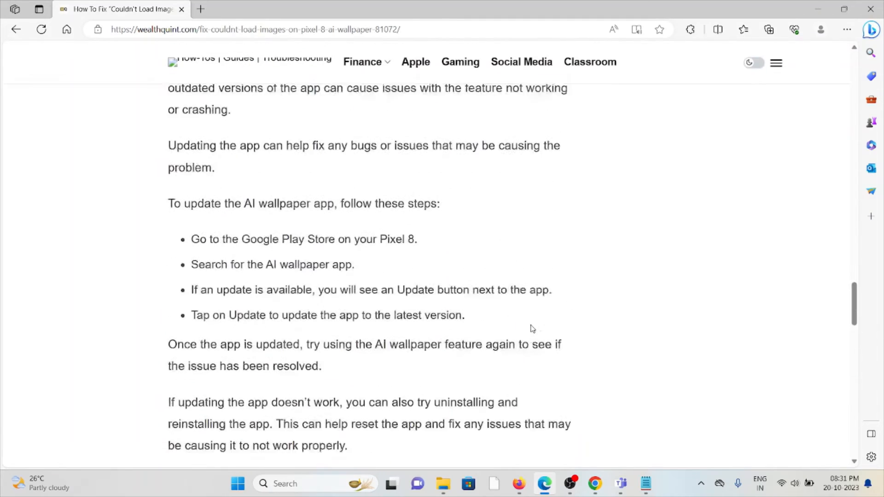
pyautogui.scroll(3)
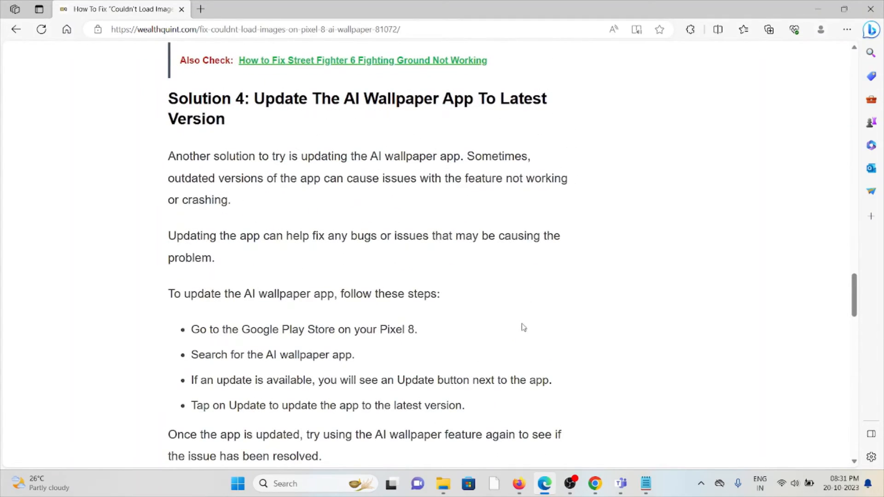
pyautogui.moveTo(491, 320)
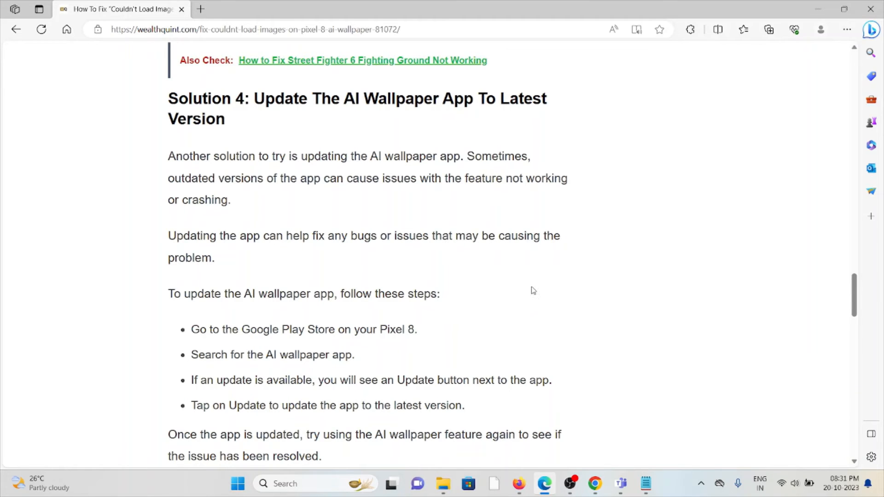
pyautogui.moveTo(558, 277)
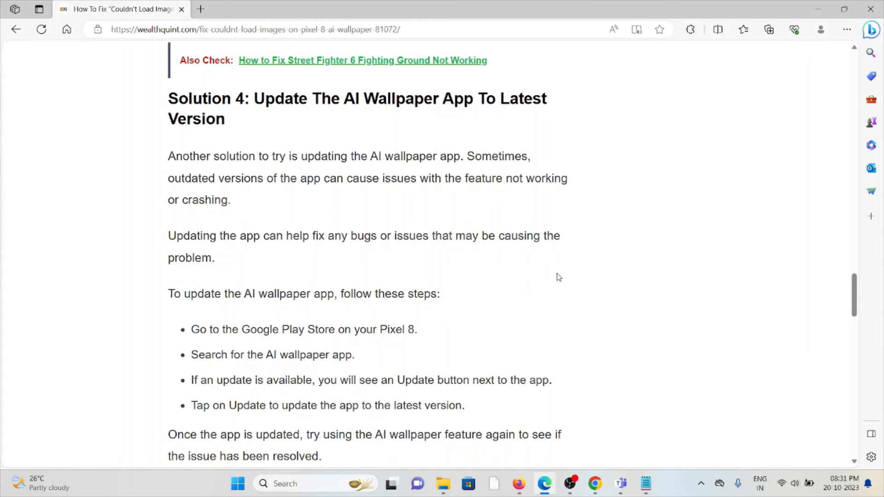
pyautogui.scroll(-3)
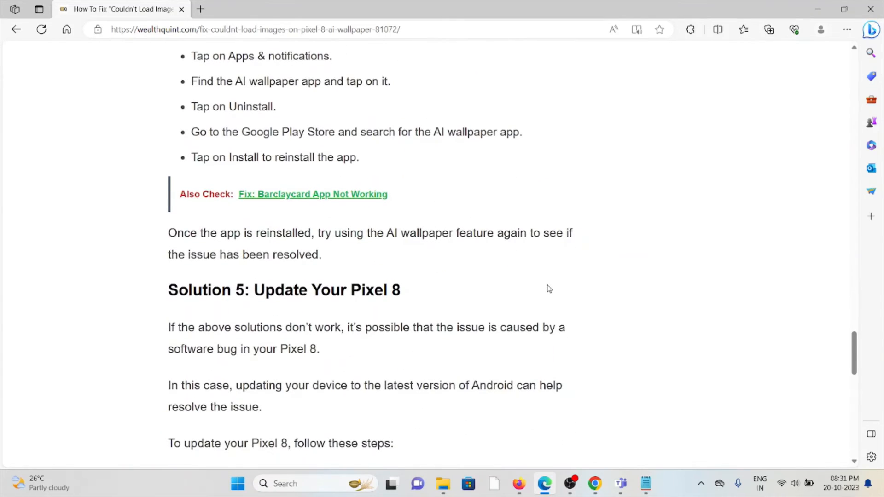
pyautogui.scroll(-3)
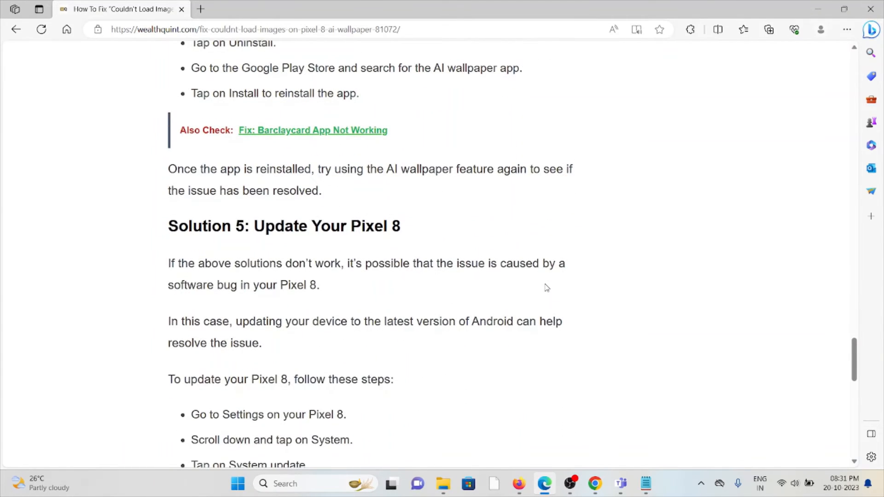
pyautogui.scroll(-3)
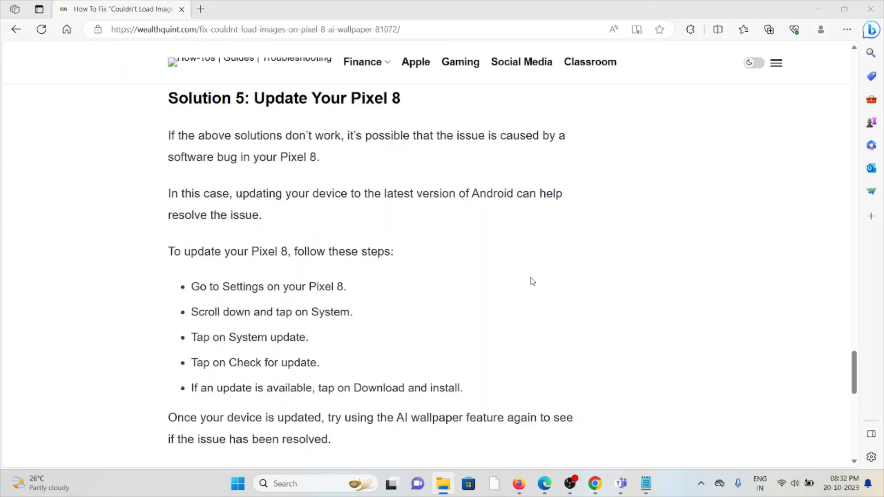
pyautogui.moveTo(537, 274)
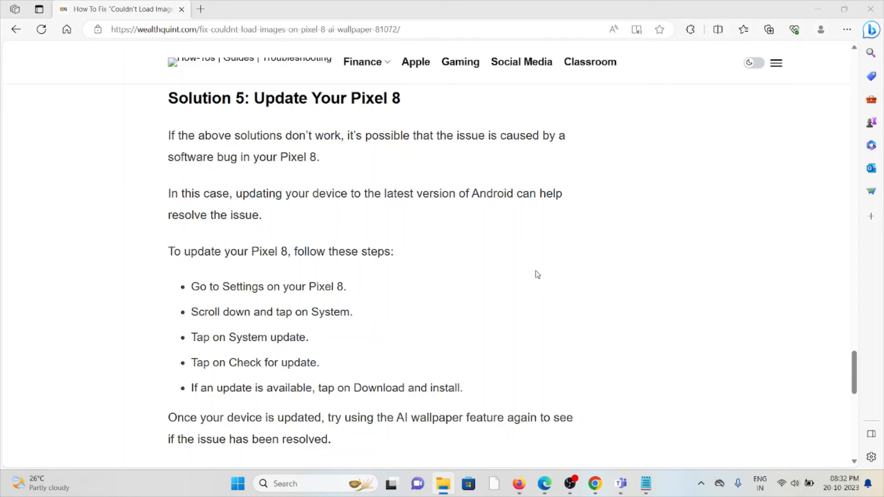
pyautogui.moveTo(536, 271)
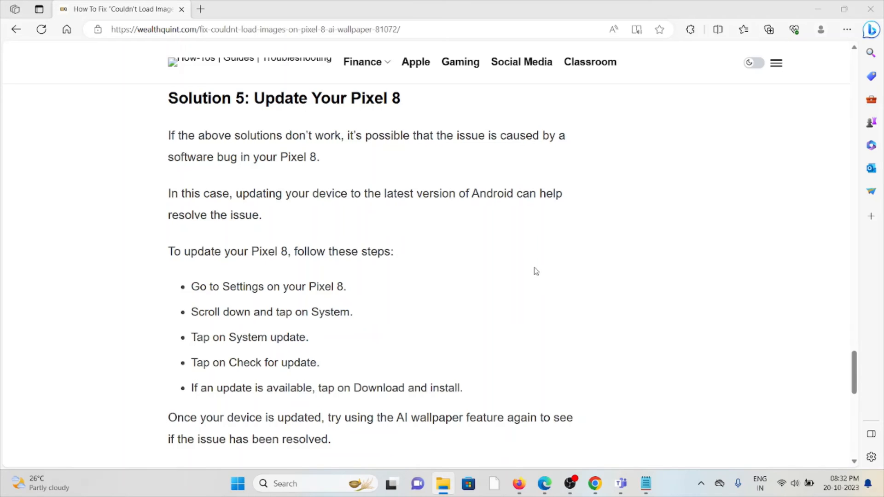
pyautogui.moveTo(227, 313)
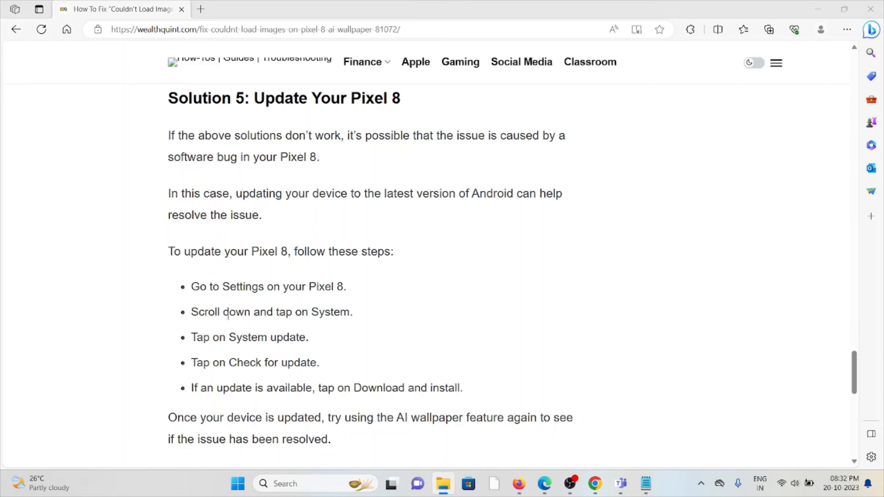
pyautogui.moveTo(199, 372)
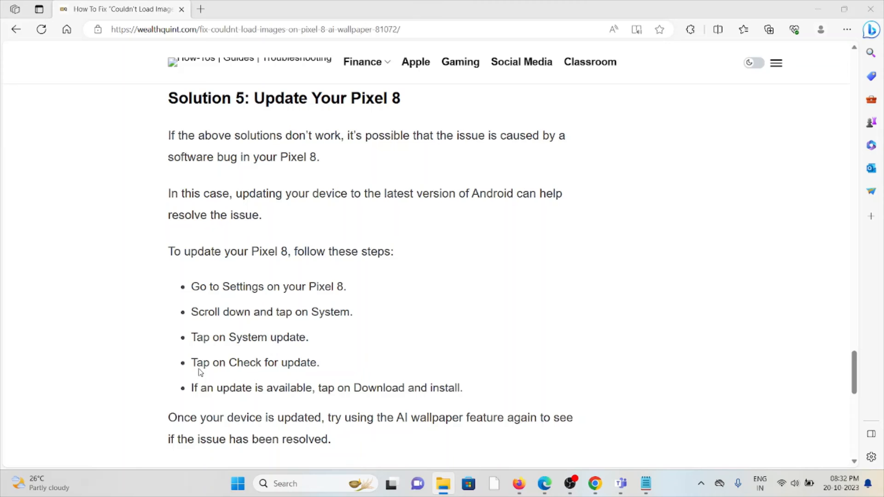
pyautogui.moveTo(320, 389)
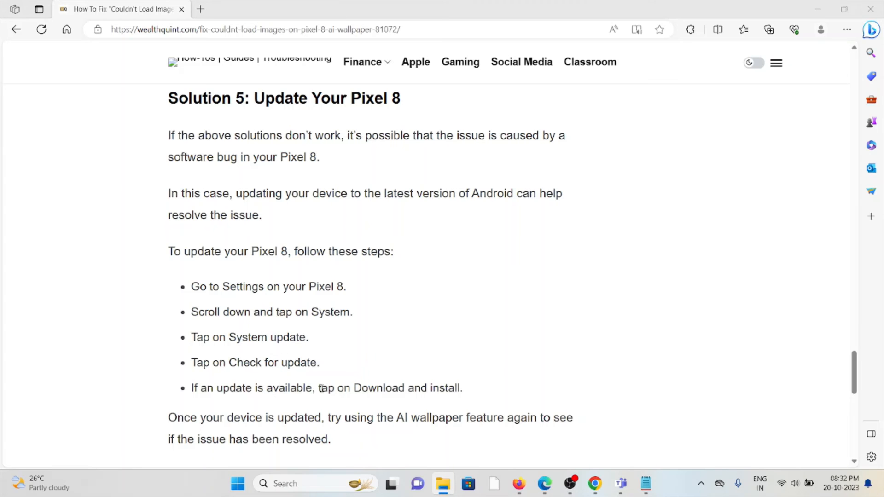
pyautogui.scroll(-3)
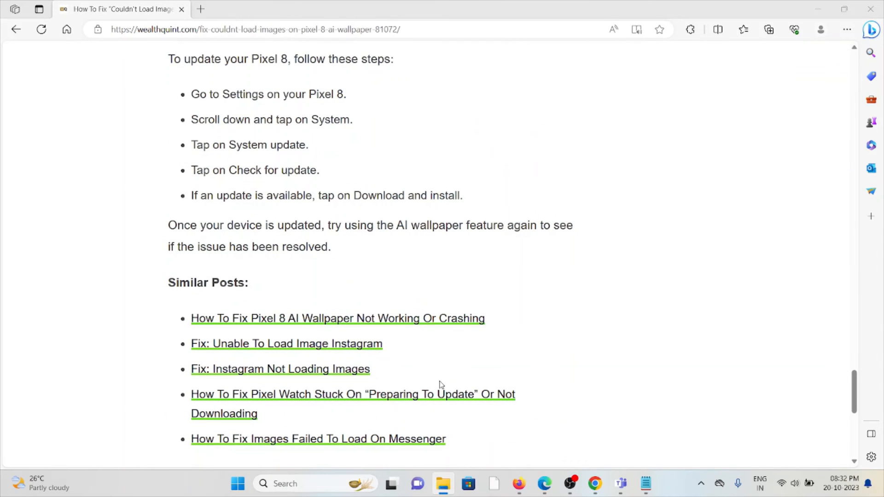
pyautogui.moveTo(366, 254)
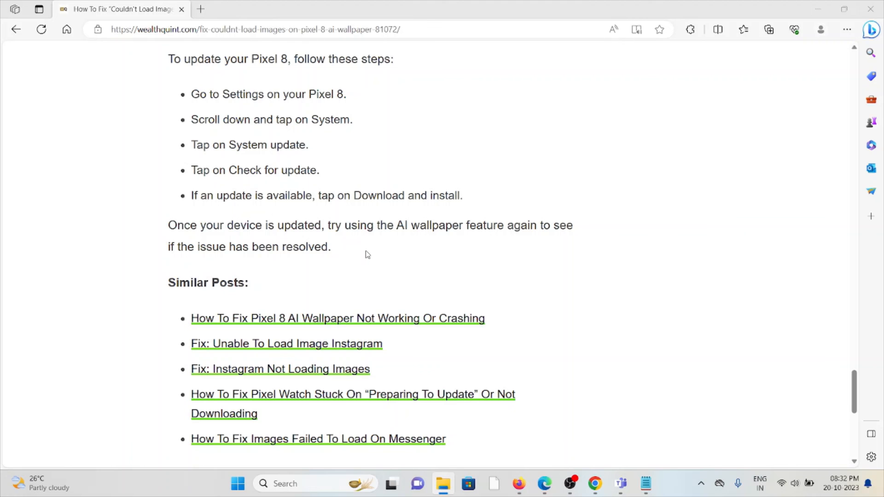
pyautogui.moveTo(568, 237)
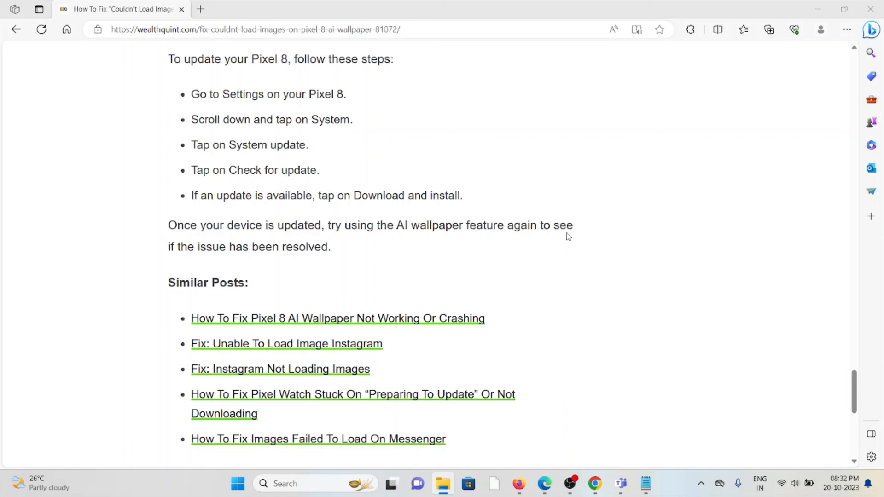